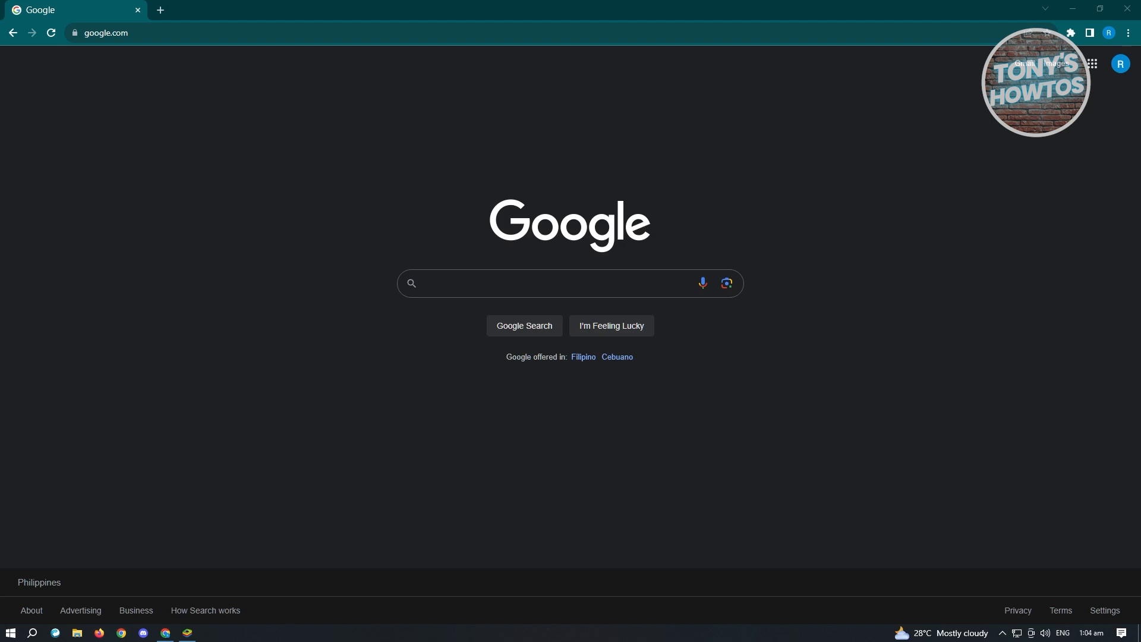
Step: Search Google for 'bluestacks' by typing 'blue' and choosing the suggestion
{"action": "left_click", "coordinate": [533, 282]}
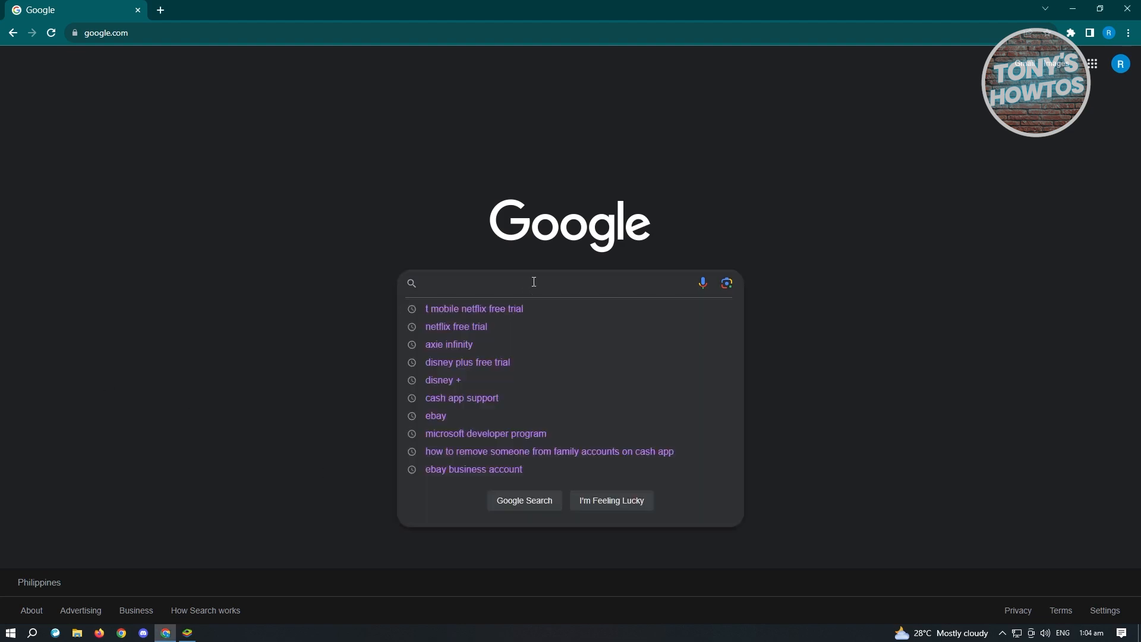
{"action": "type", "text": "blue"}
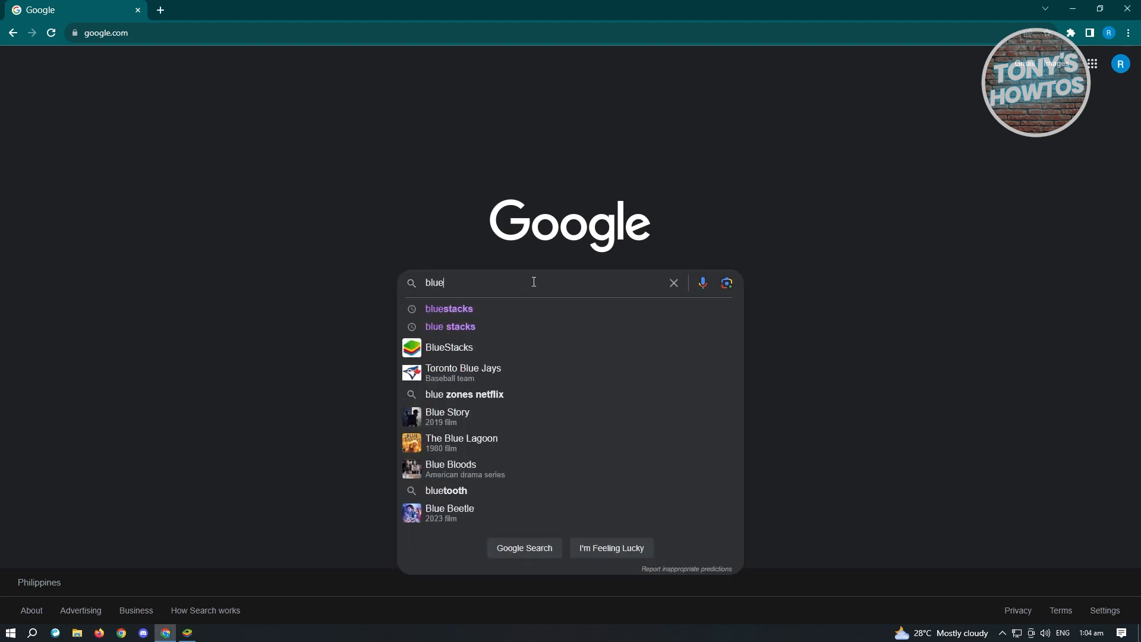
{"action": "left_click", "coordinate": [450, 308]}
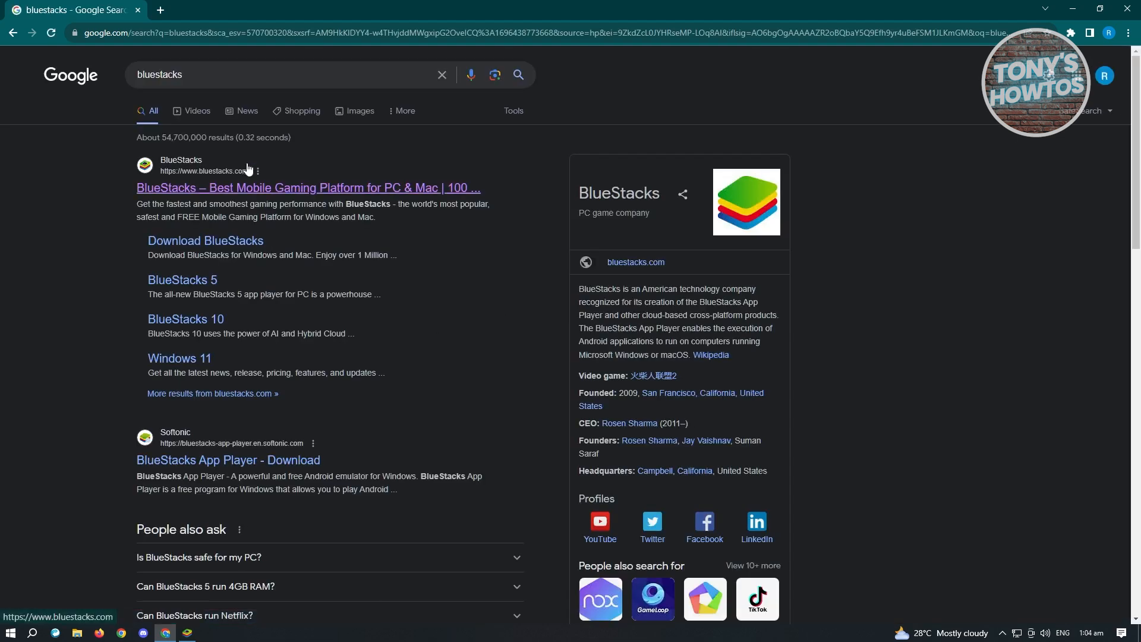
{"action": "mouse_move", "coordinate": [253, 178]}
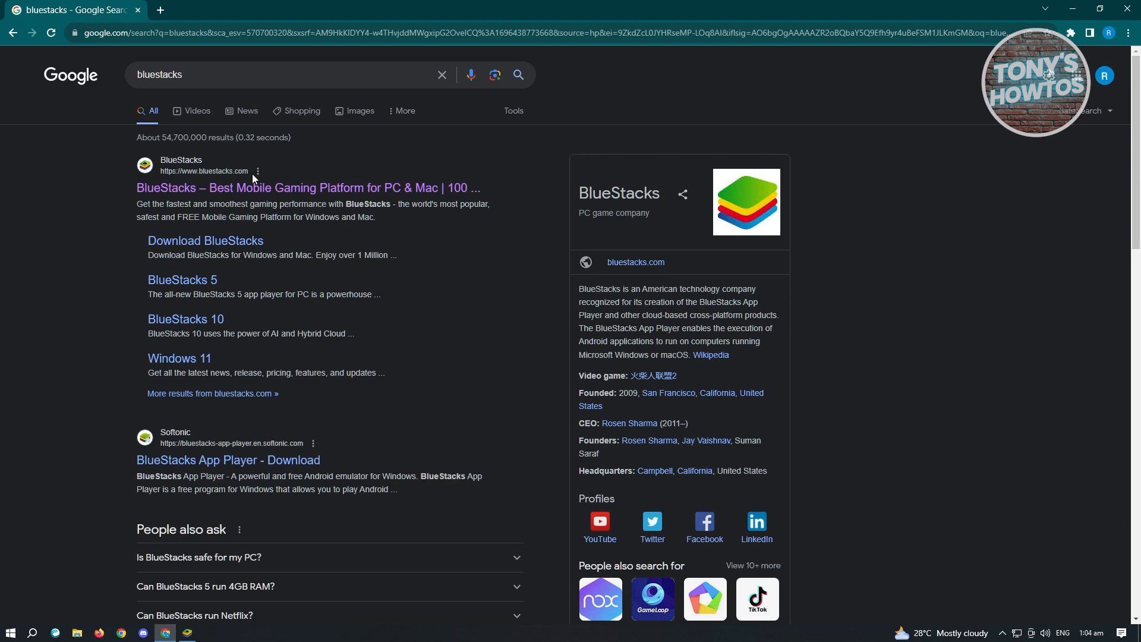
Step: Open the 'BlueStacks – Best Mobile Gaming Platform' top search result
{"action": "left_click", "coordinate": [307, 187]}
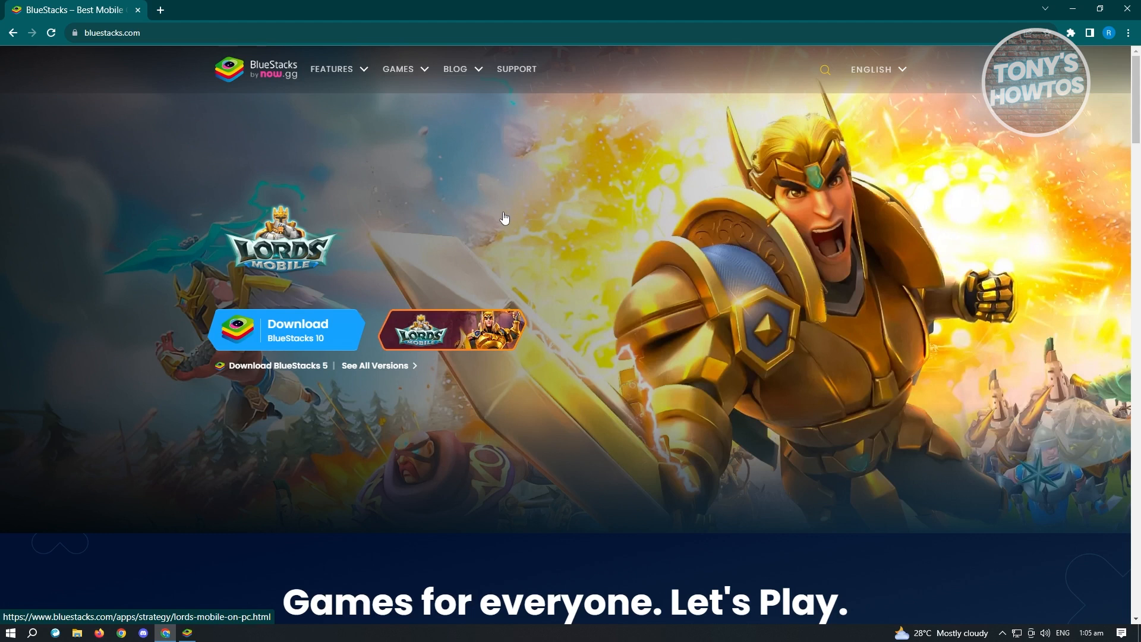
{"action": "mouse_move", "coordinate": [255, 416]}
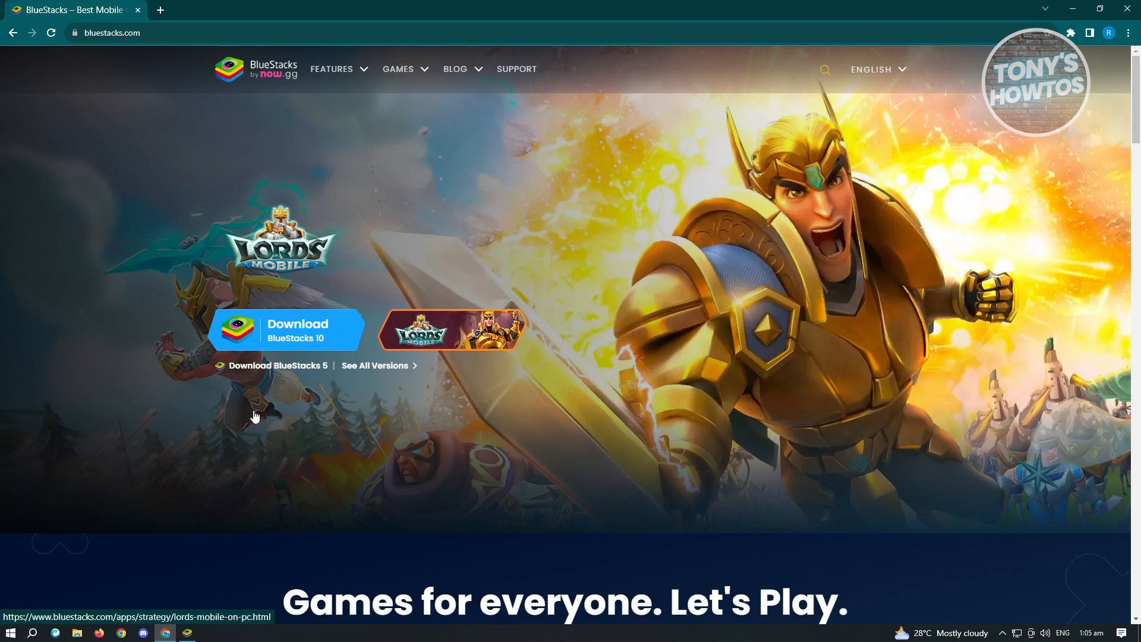
Step: Switch to BlueStacks from the taskbar and open the System apps folder
{"action": "left_click", "coordinate": [188, 633]}
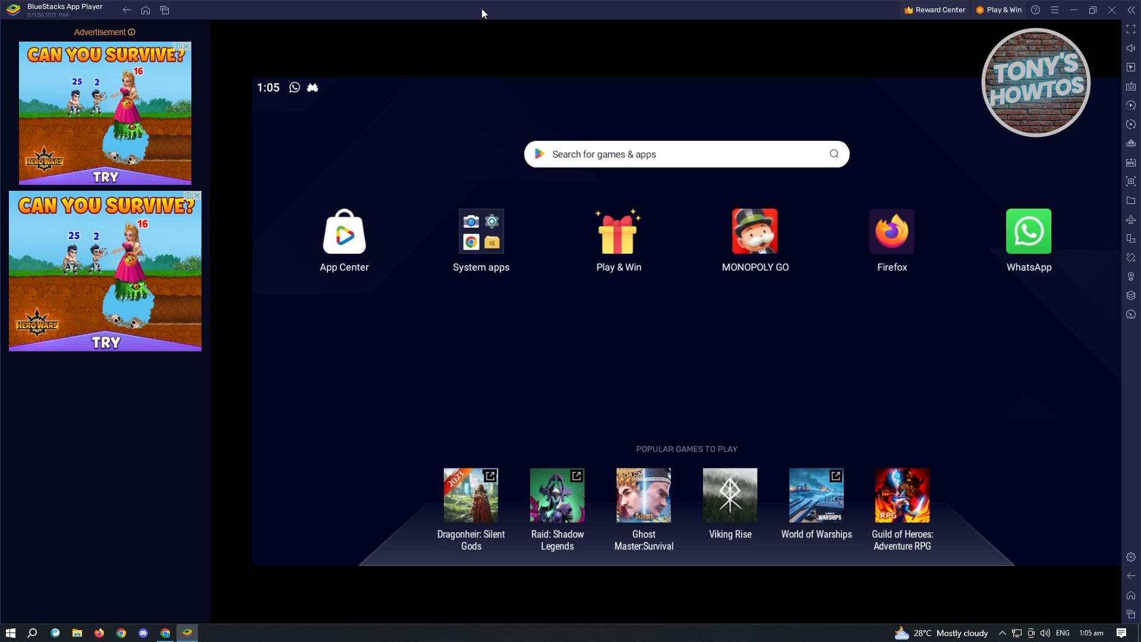
{"action": "left_click", "coordinate": [481, 233]}
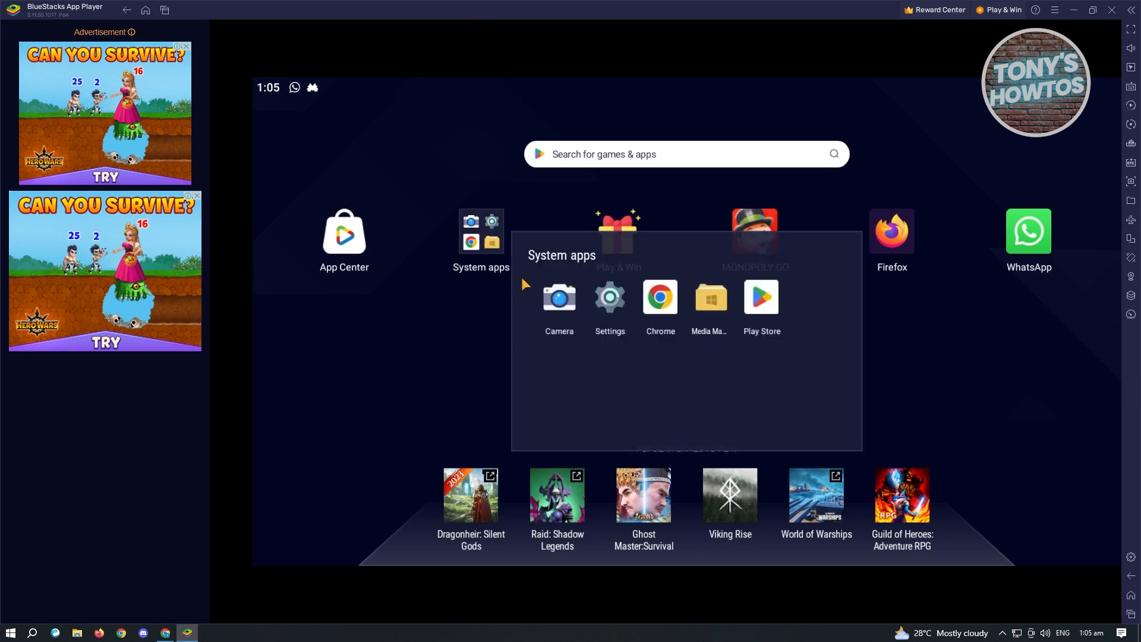
Step: Launch Play Store and activate its 'Search apps & games' bar
{"action": "left_click", "coordinate": [761, 297]}
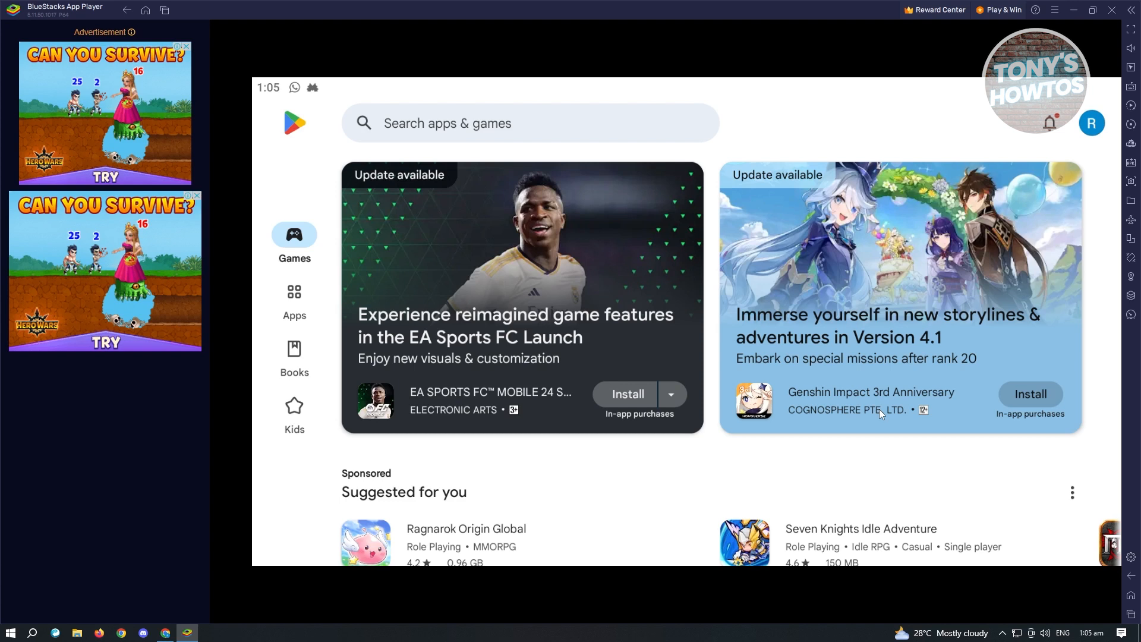
{"action": "mouse_move", "coordinate": [1110, 119]}
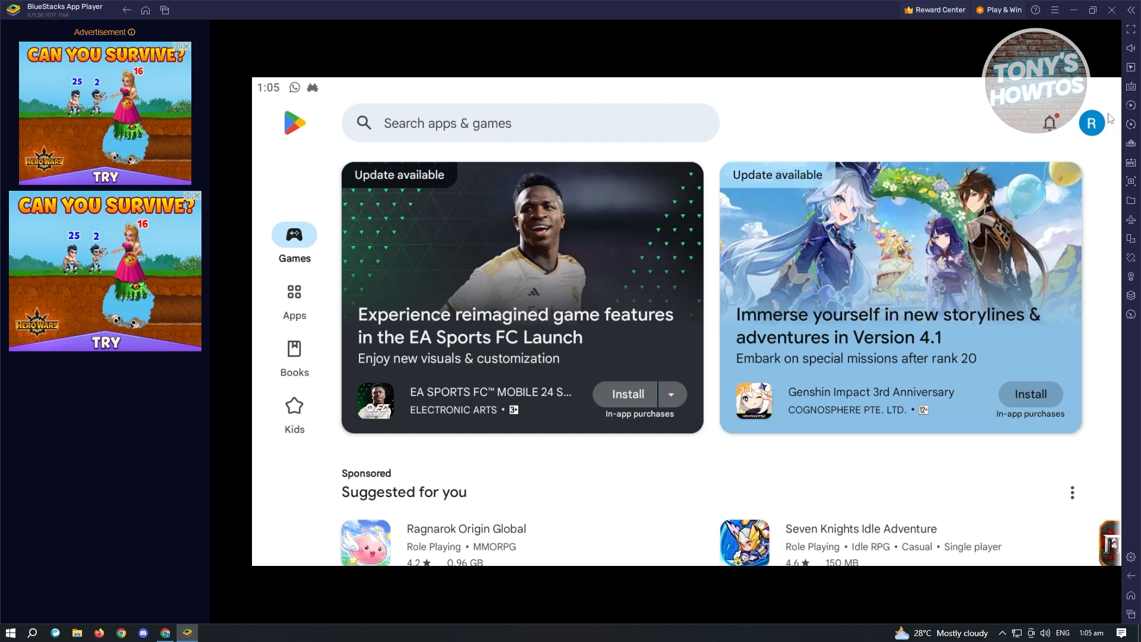
{"action": "left_click", "coordinate": [509, 122]}
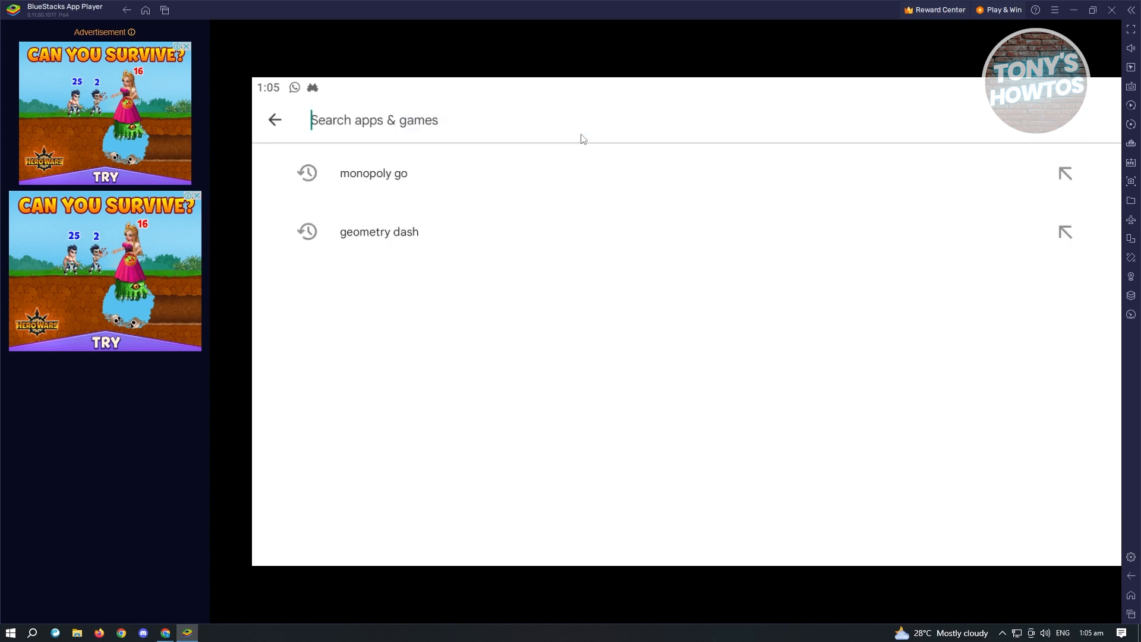
Step: Rerun the recent 'monopoly go' search and scroll through the results
{"action": "left_click", "coordinate": [373, 173]}
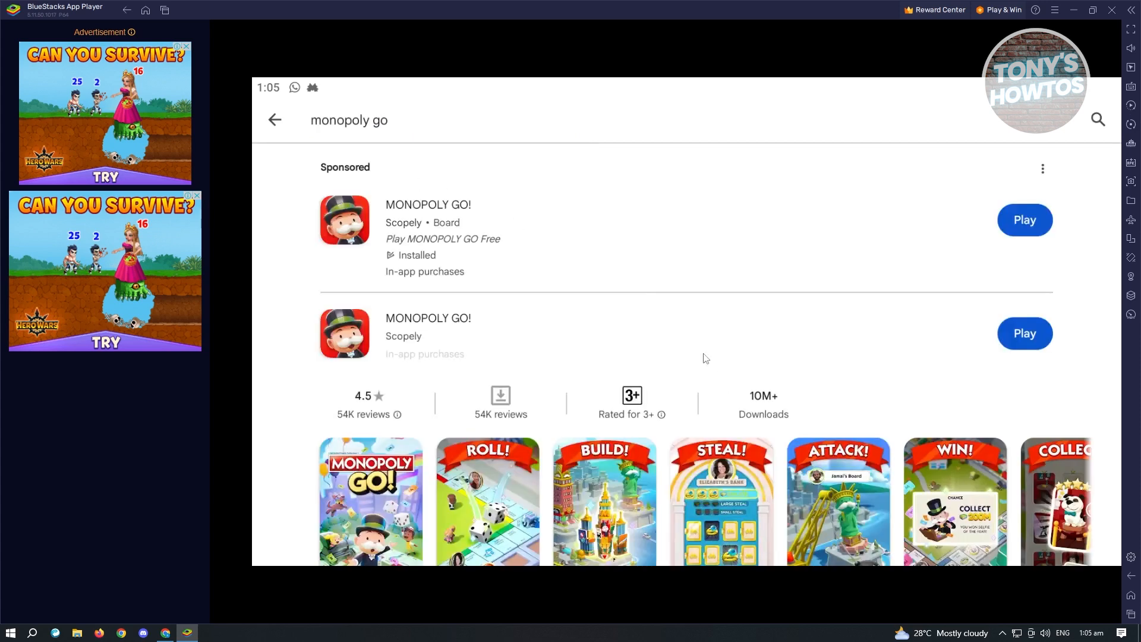
{"action": "scroll", "scroll_direction": "down", "scroll_amount": 3}
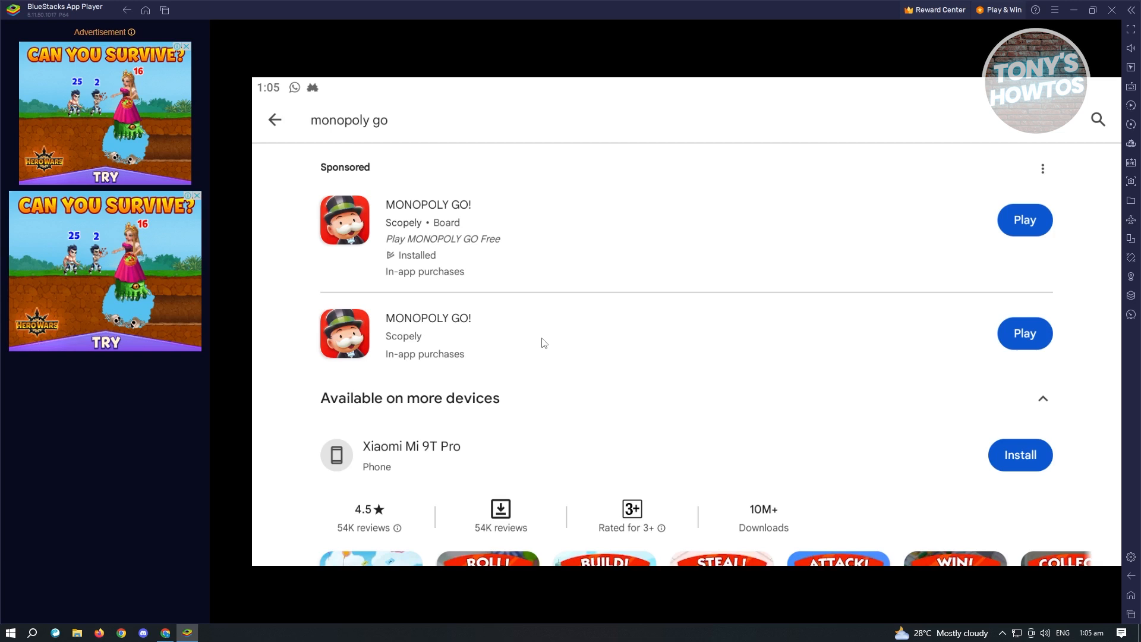
{"action": "mouse_move", "coordinate": [1005, 334]}
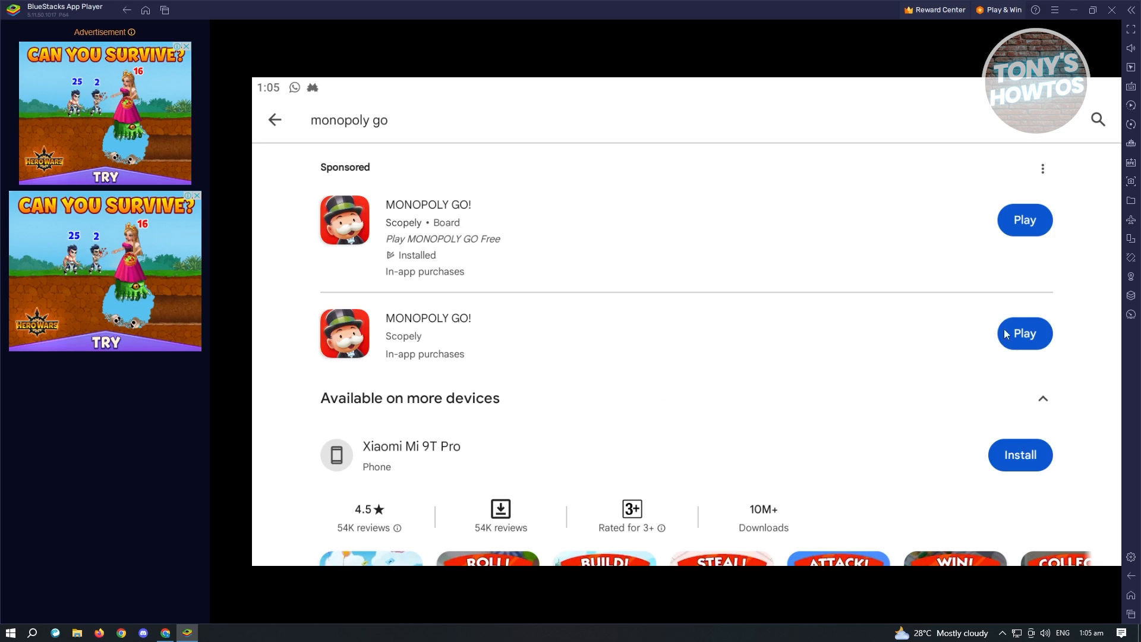
{"action": "mouse_move", "coordinate": [914, 340]}
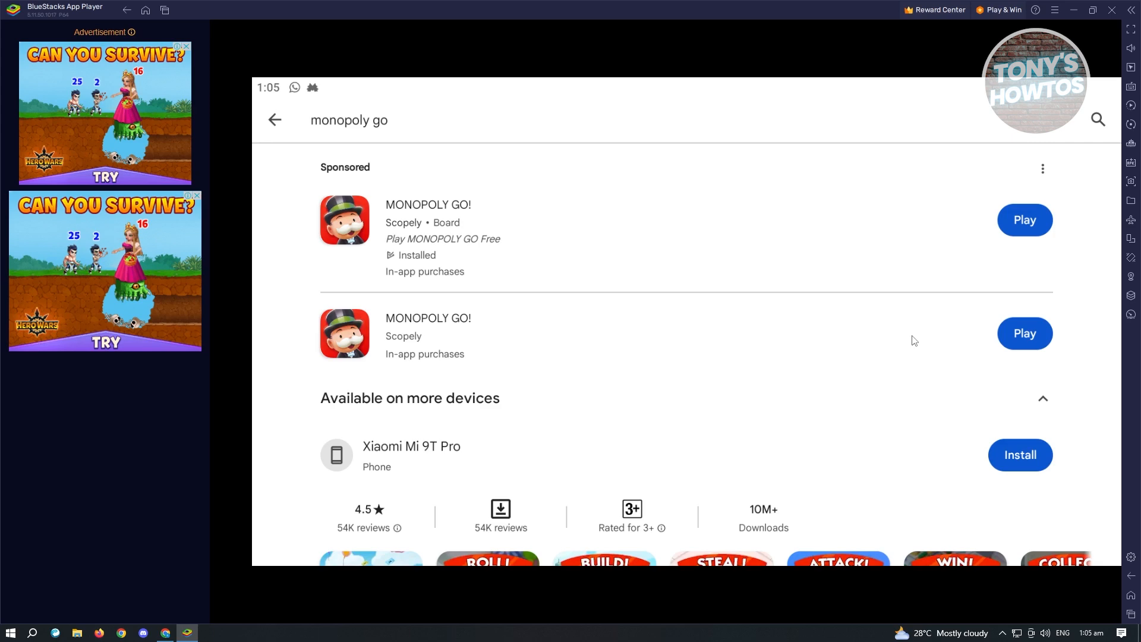
Step: Go back in Play Store, then use the title-bar Home button to reach the home screen
{"action": "left_click", "coordinate": [275, 120]}
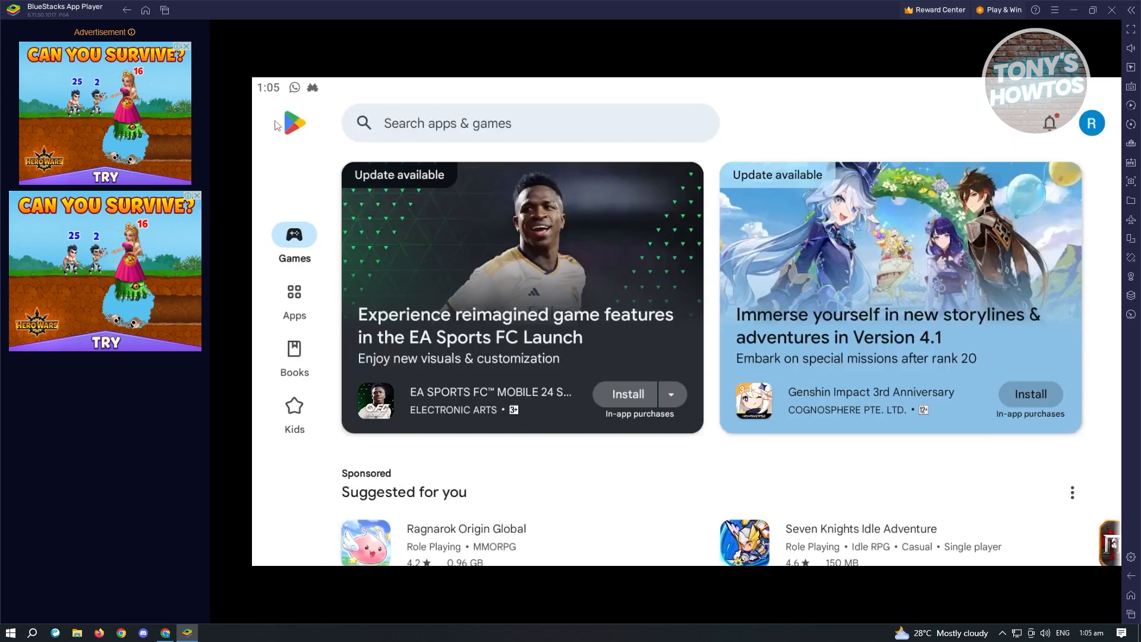
{"action": "mouse_move", "coordinate": [309, 54]}
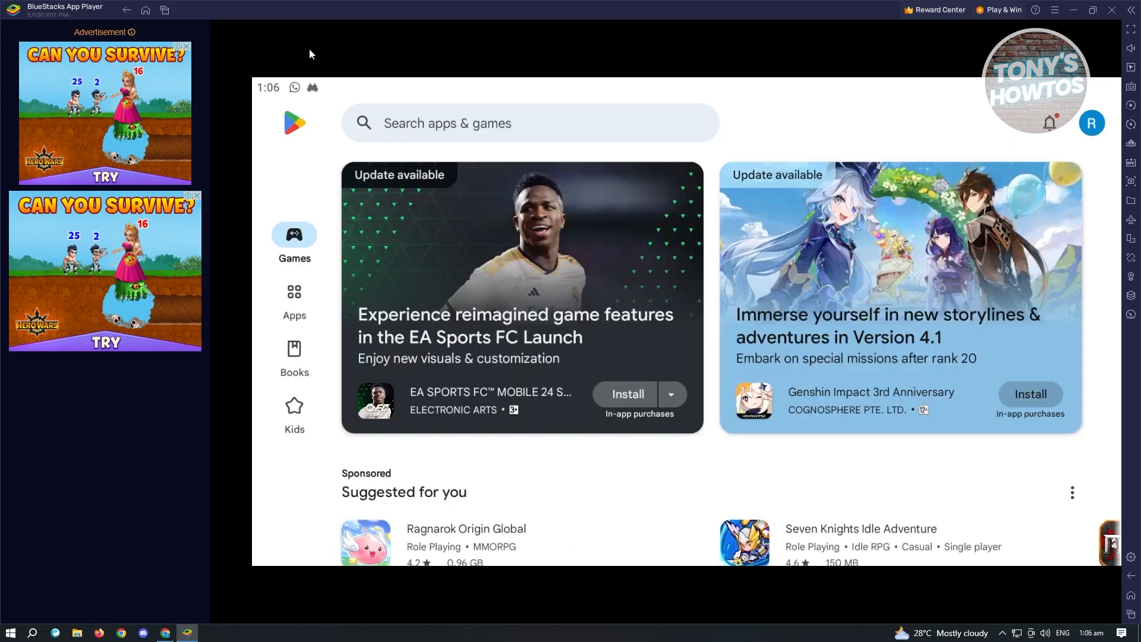
{"action": "mouse_move", "coordinate": [330, 565]}
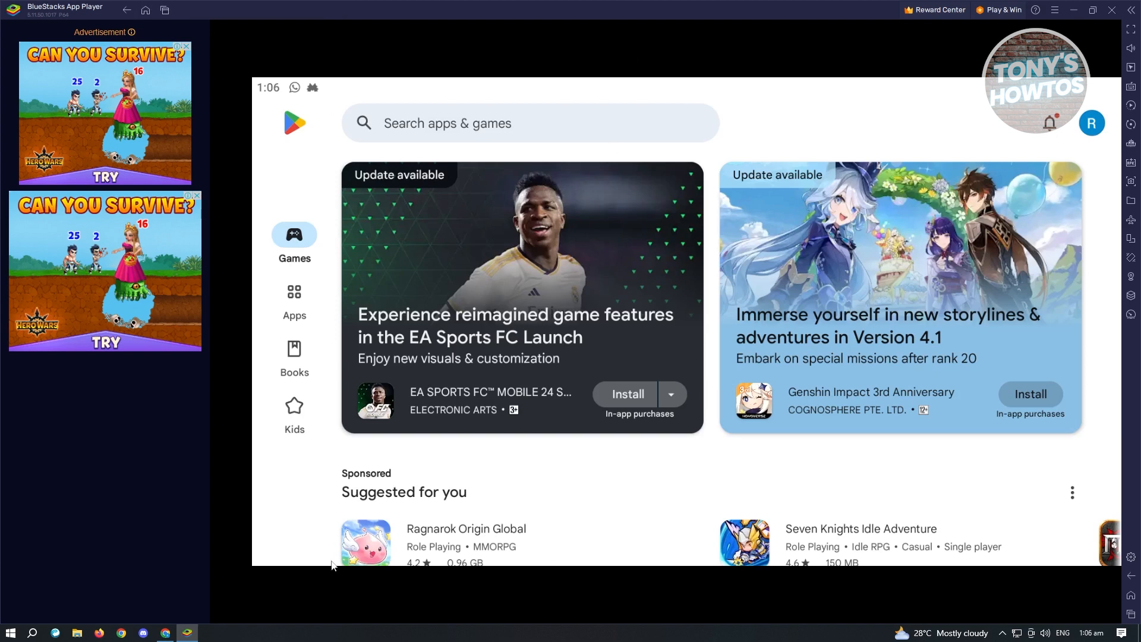
{"action": "mouse_move", "coordinate": [610, 181]}
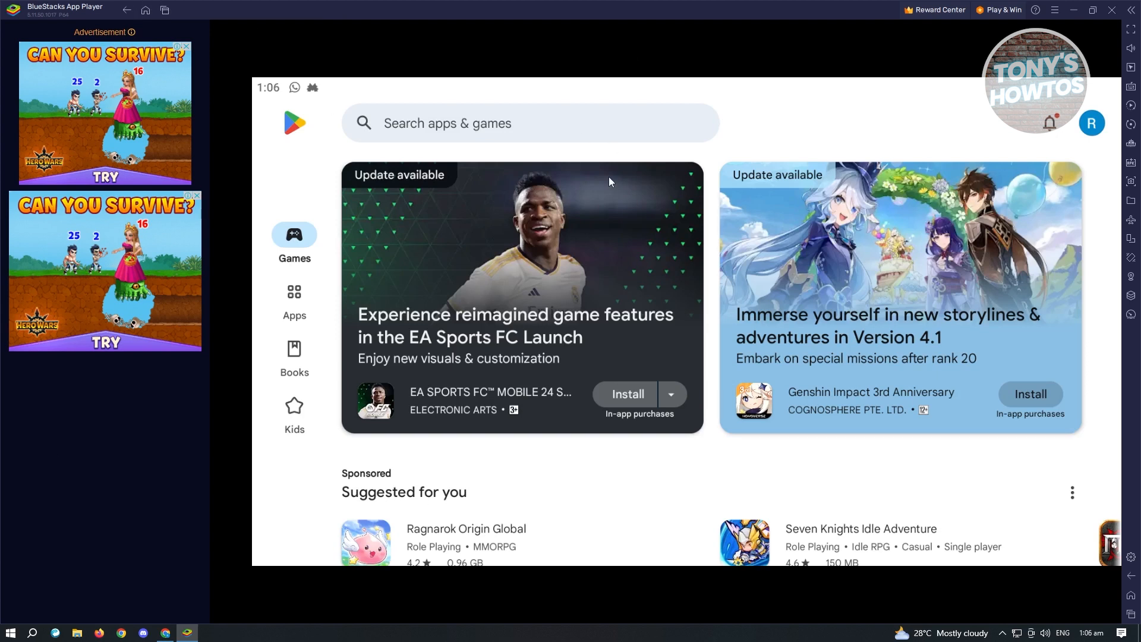
{"action": "mouse_move", "coordinate": [144, 10]}
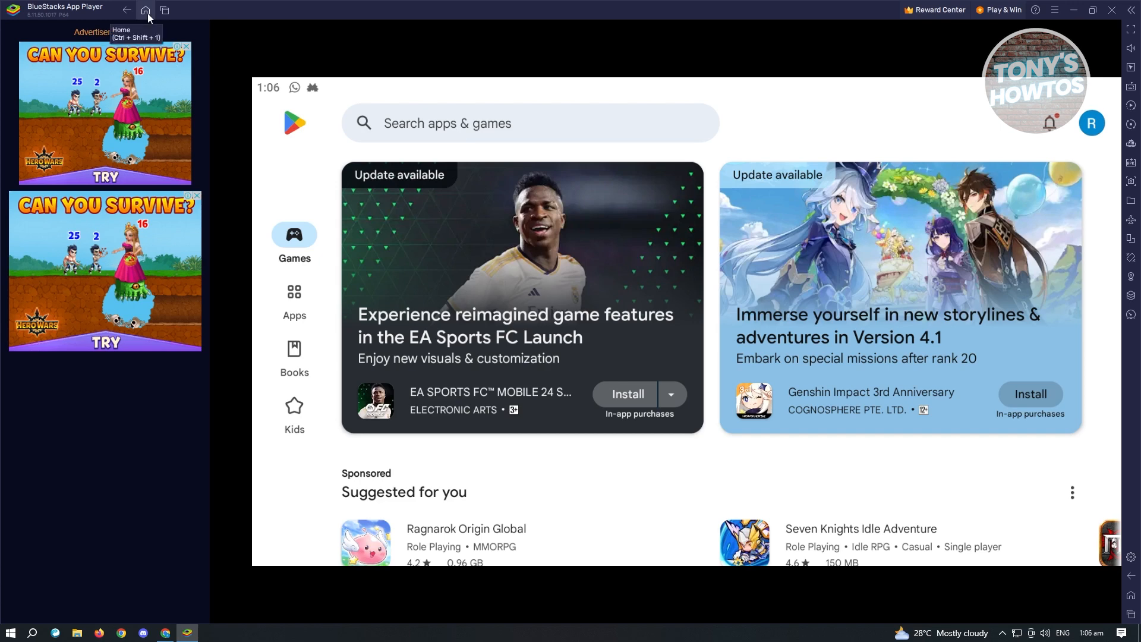
{"action": "left_click", "coordinate": [144, 10]}
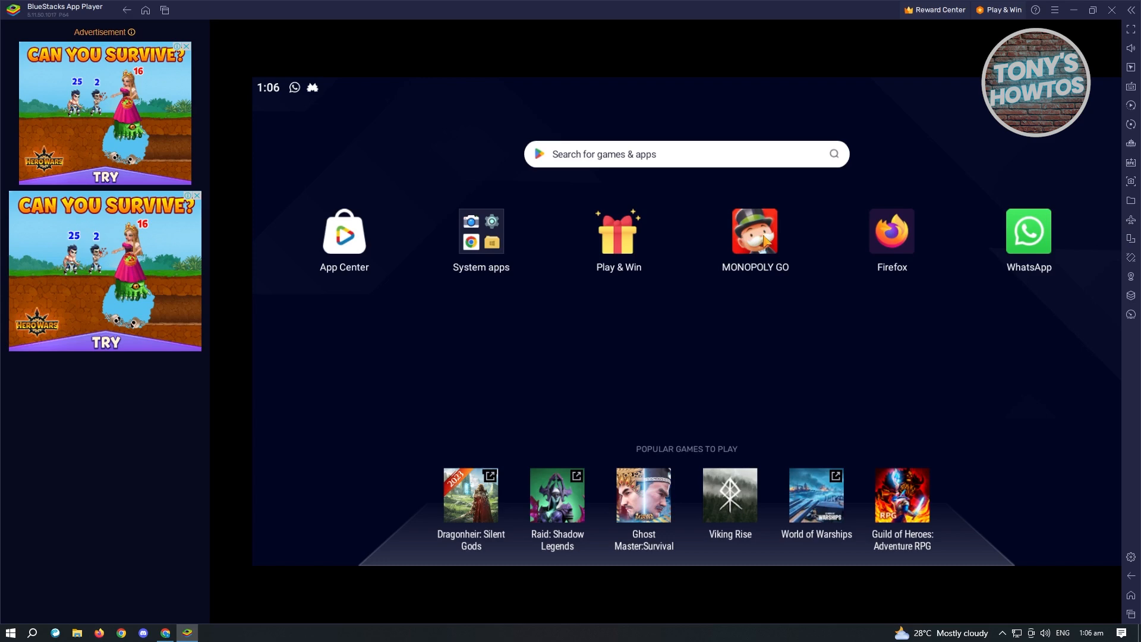
Step: Start MONOPOLY GO from the home screen icon and open the speaker volume control
{"action": "left_click", "coordinate": [753, 232]}
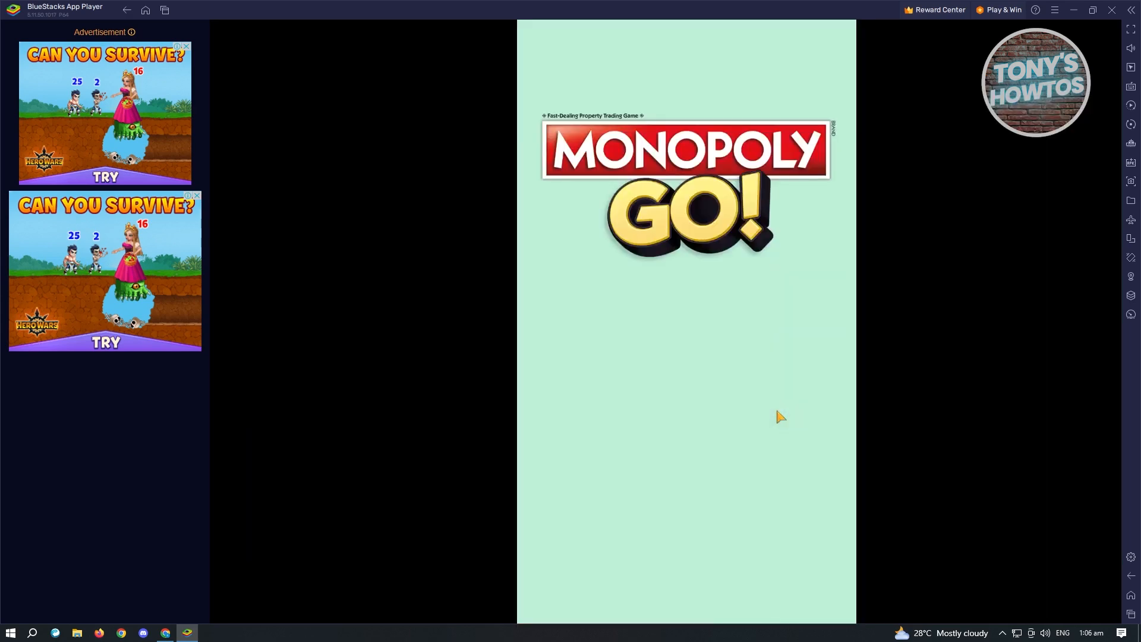
{"action": "mouse_move", "coordinate": [1041, 634]}
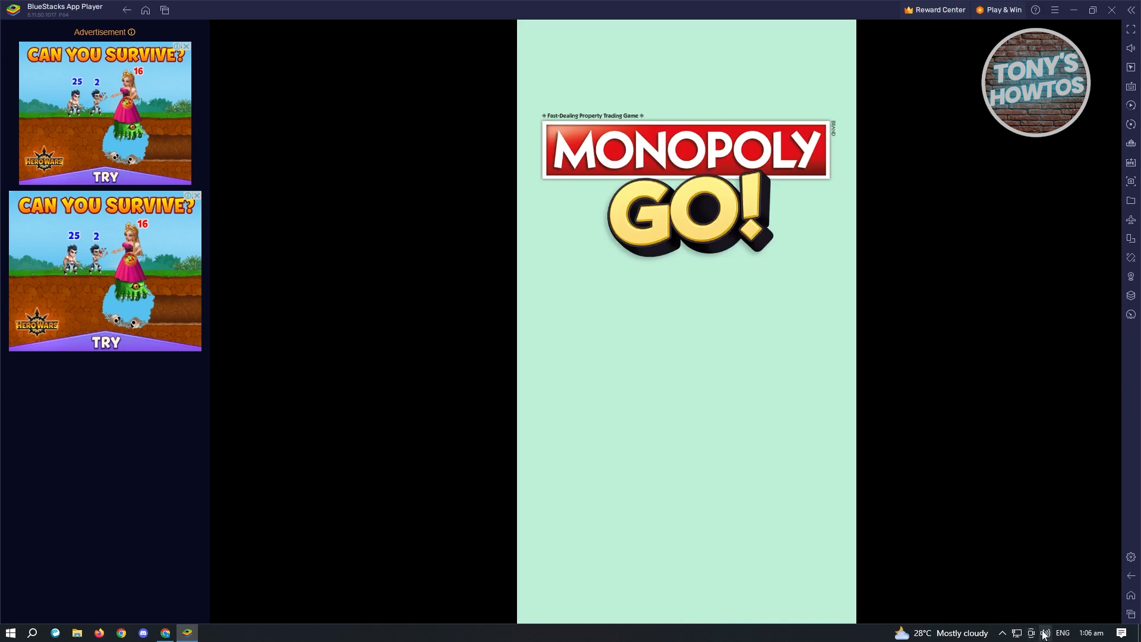
{"action": "left_click", "coordinate": [1043, 632]}
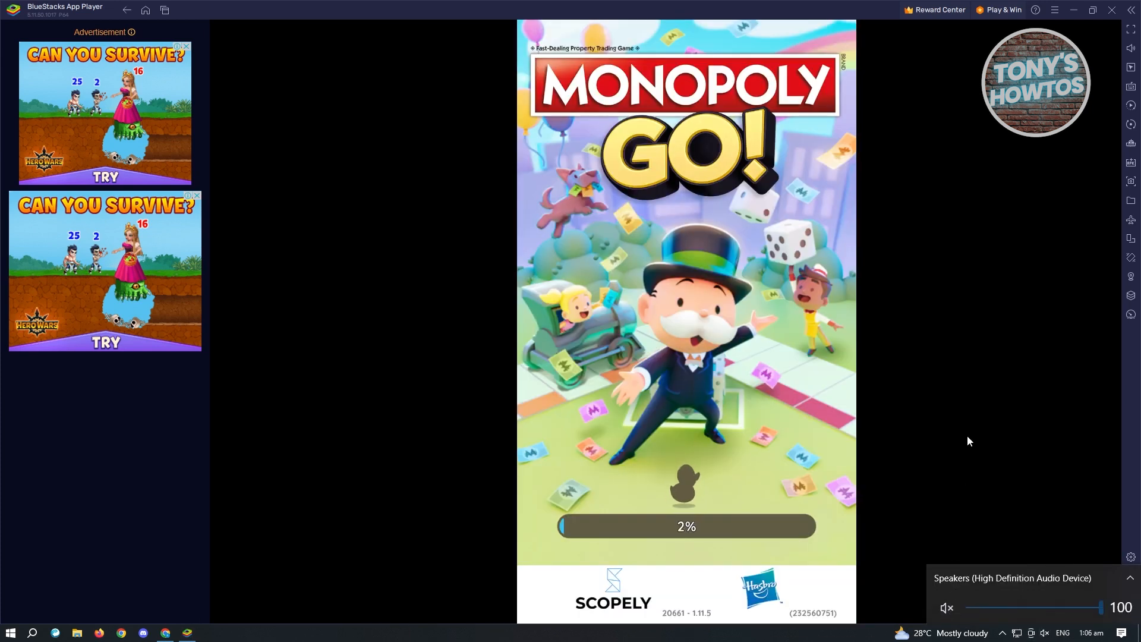